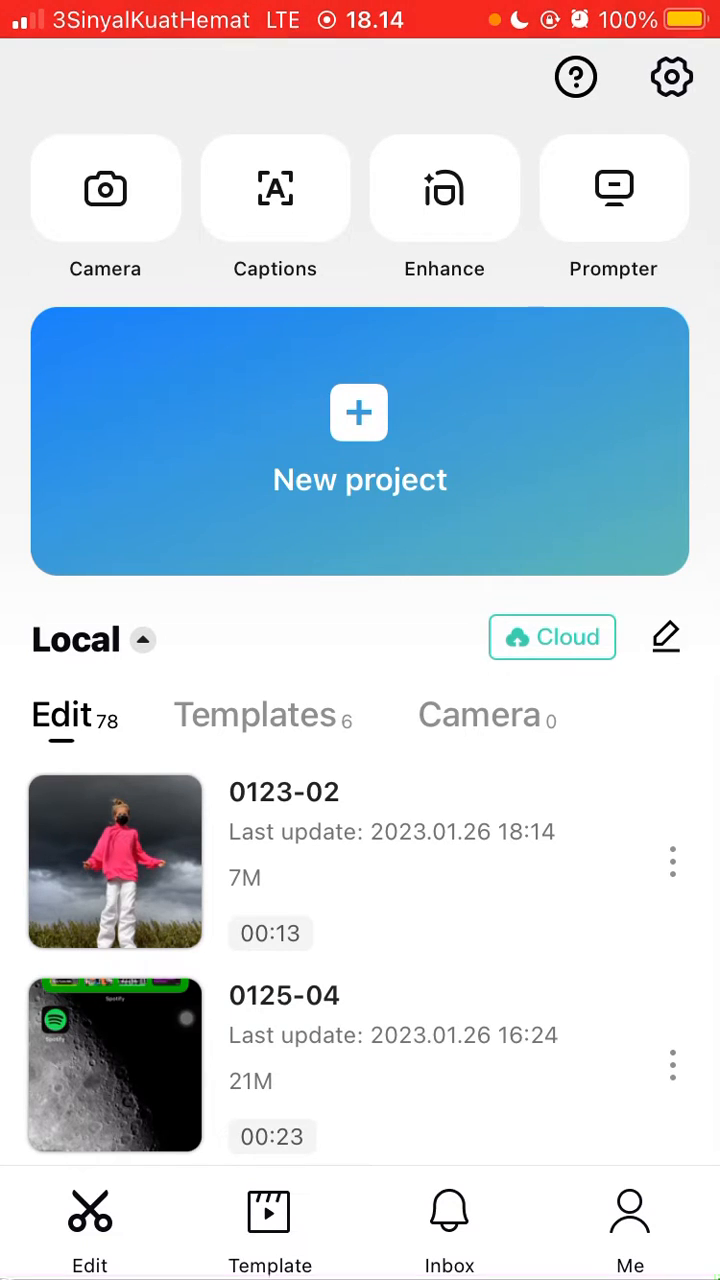
# Open the 13-second 0123-02 dancing project from the Local Edit list.
pyautogui.click(114, 862)
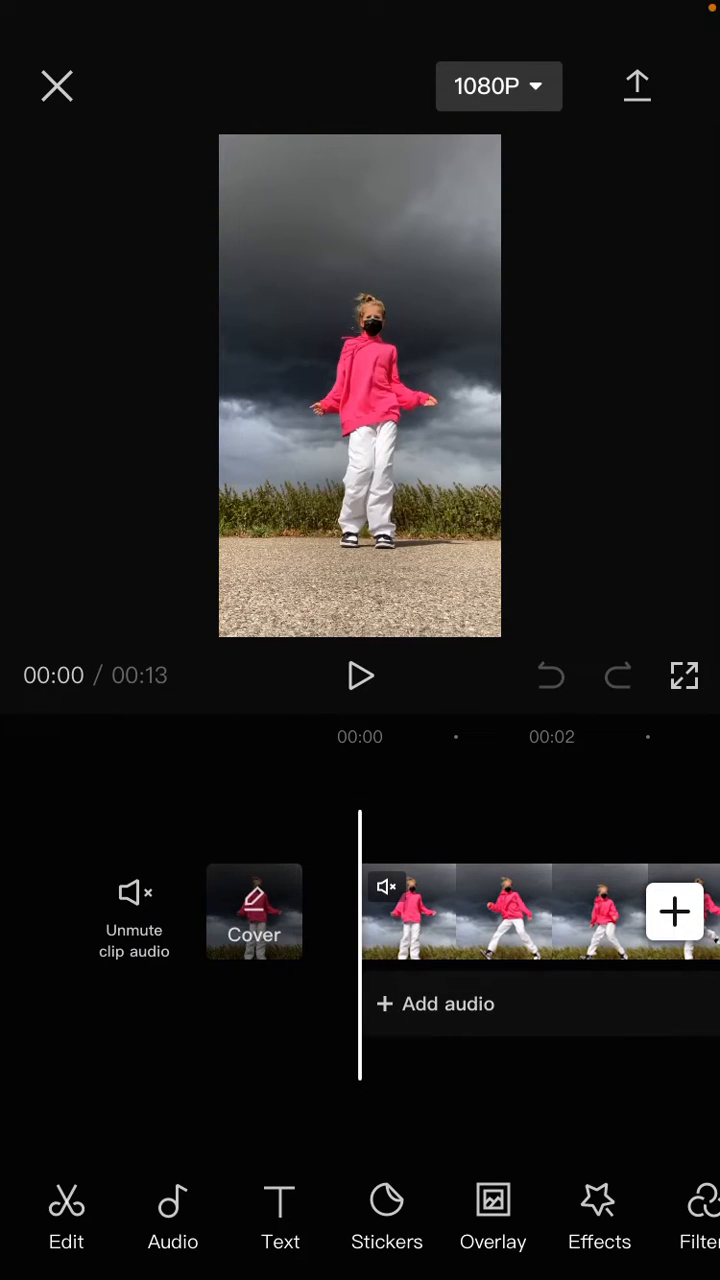
# Browse Video effects to the Dark category and pick Invisible Person for the clip.
pyautogui.click(599, 1217)
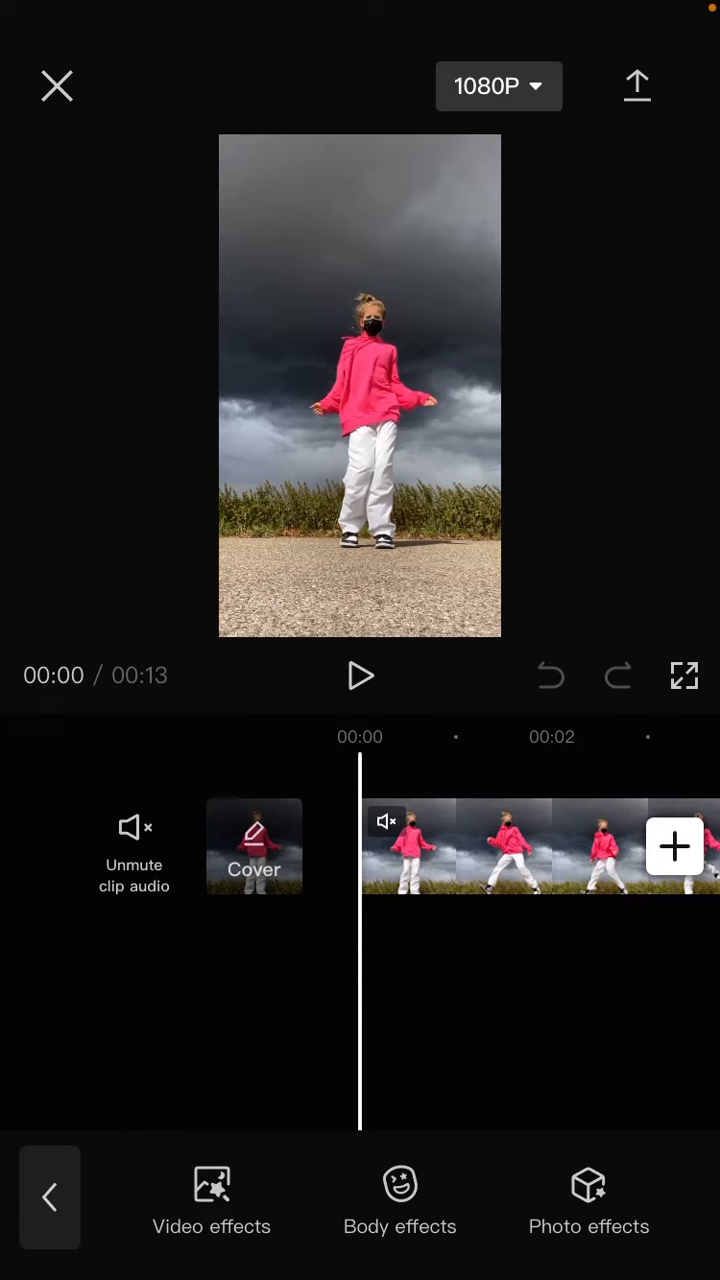
pyautogui.click(211, 1200)
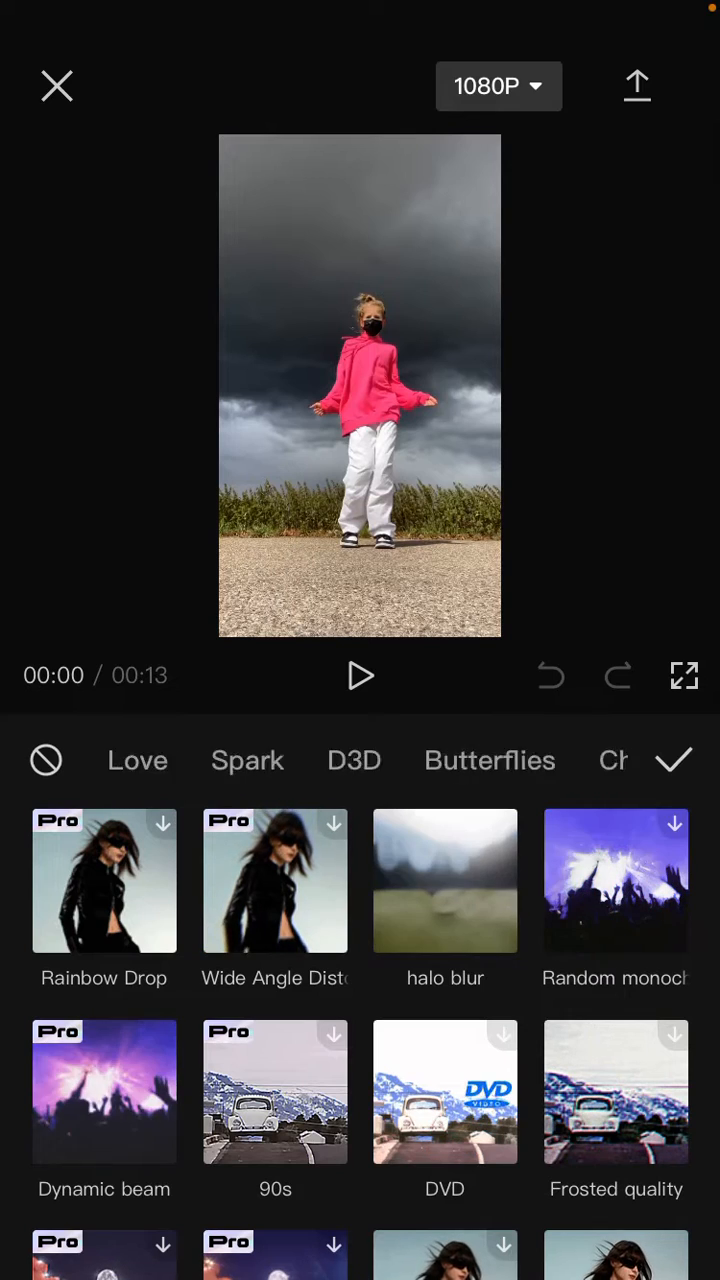
pyautogui.hscroll(-3)
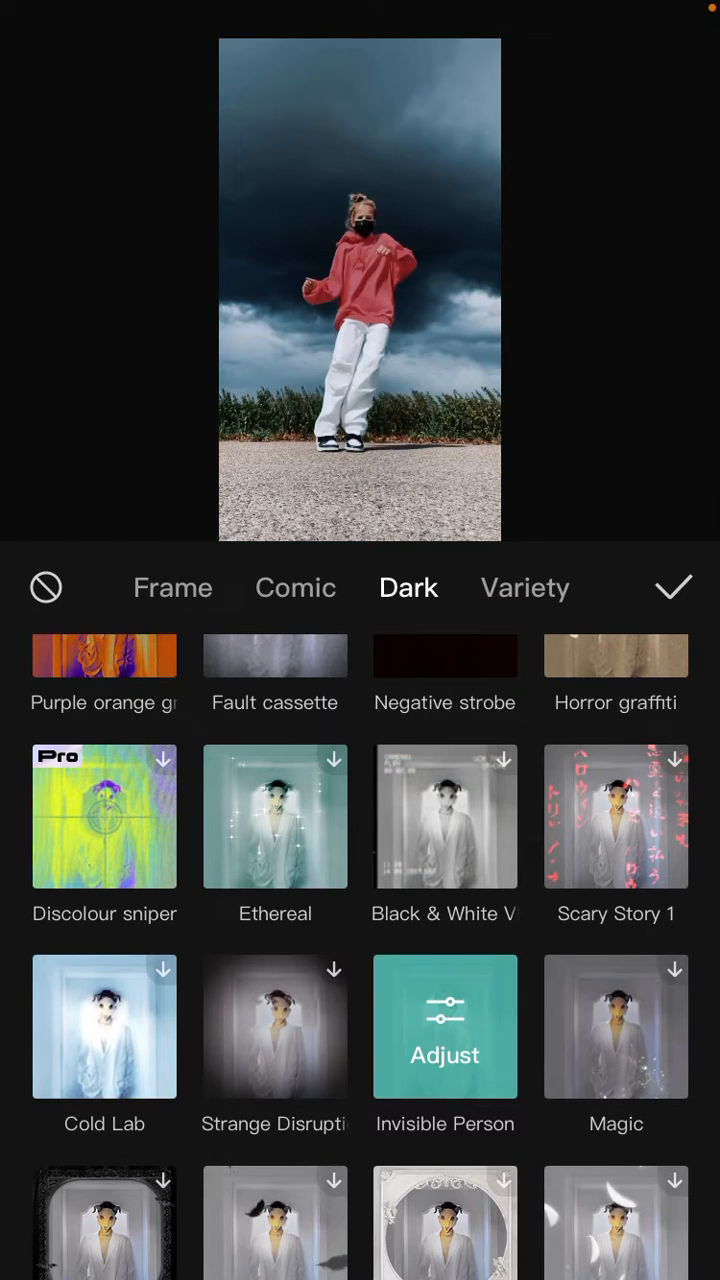
# Max out Invisible Person's intensity, lower its speed to about 14, and confirm.
pyautogui.click(445, 1027)
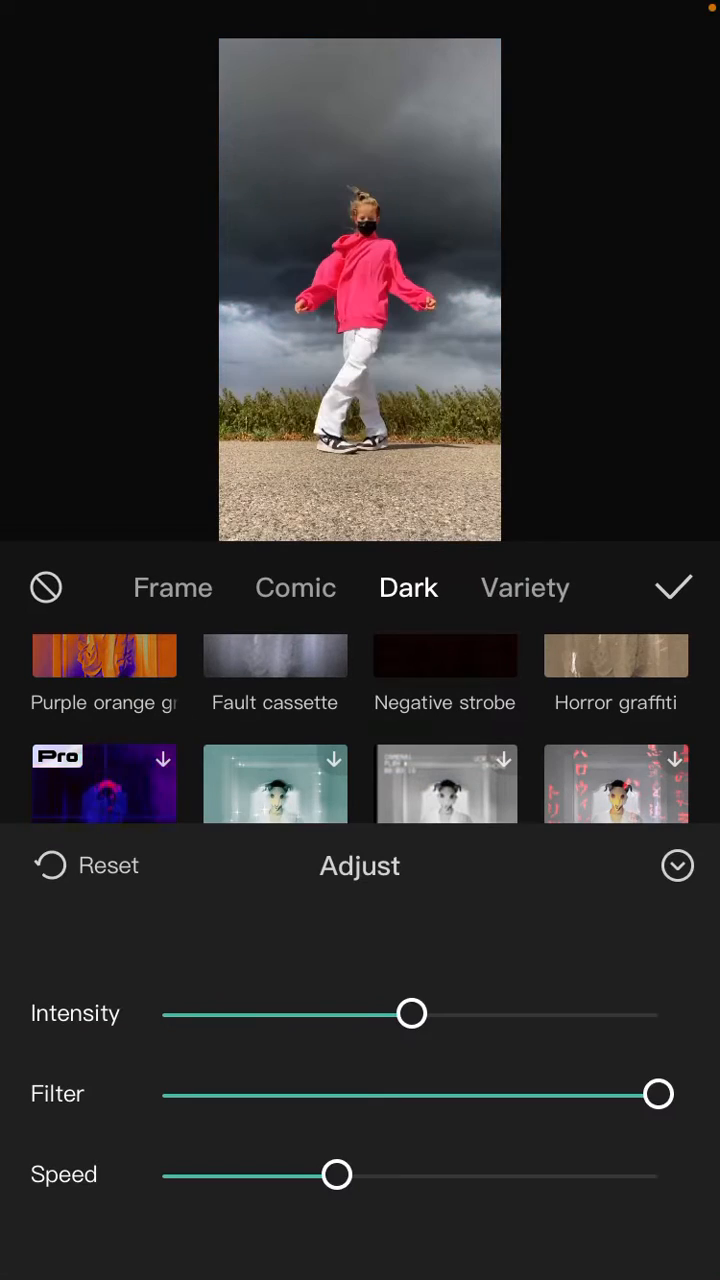
pyautogui.moveTo(410, 1014); pyautogui.dragTo(658, 1014)
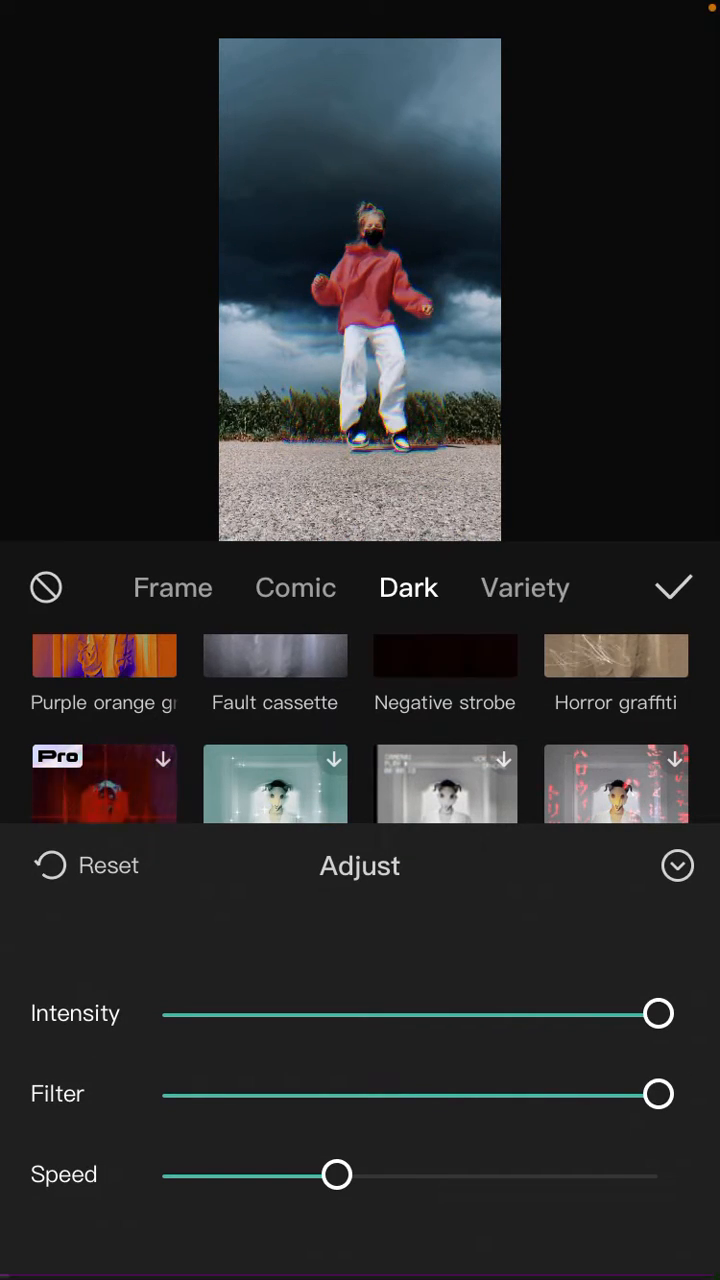
pyautogui.moveTo(336, 1174); pyautogui.dragTo(233, 1174)
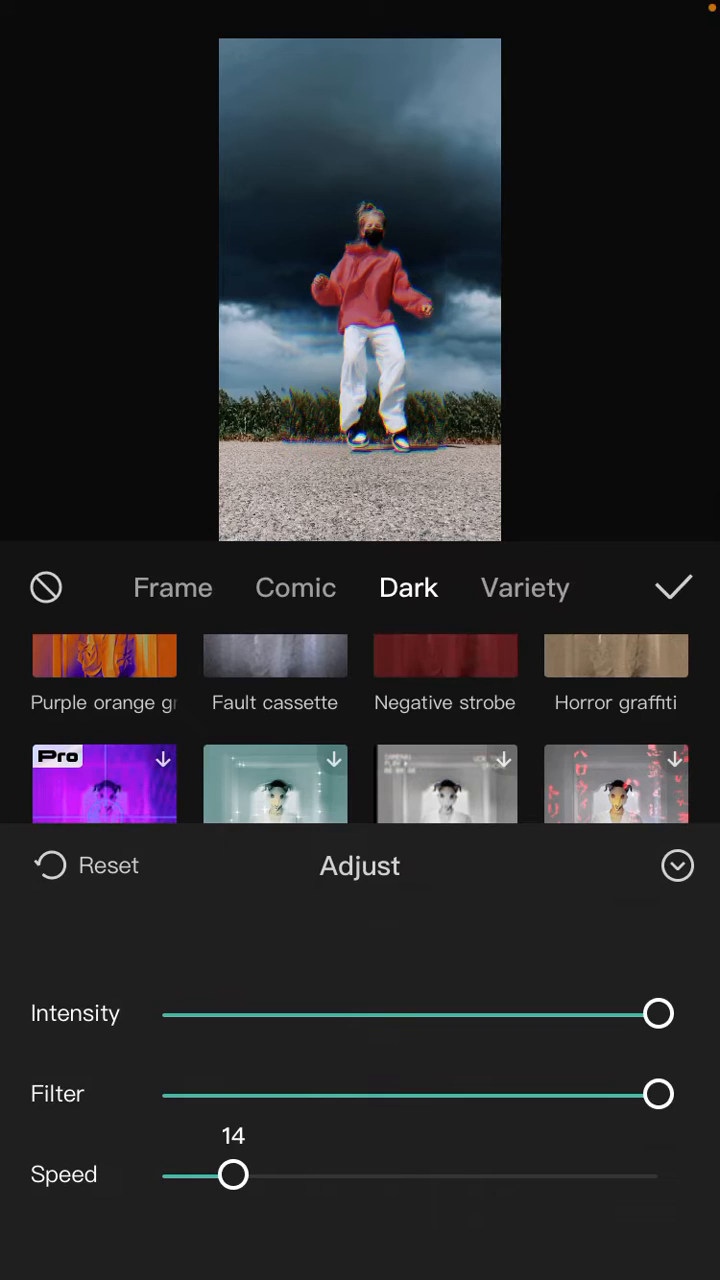
pyautogui.moveTo(234, 1175); pyautogui.dragTo(164, 1175)
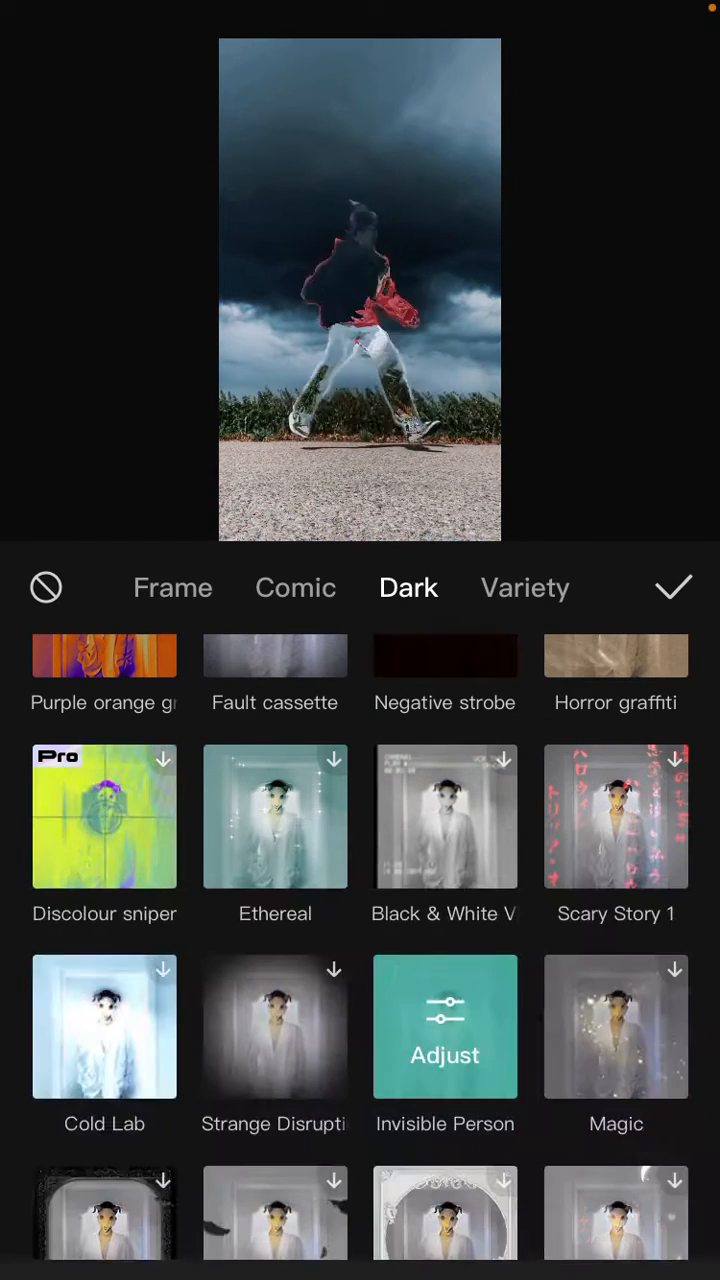
pyautogui.click(673, 587)
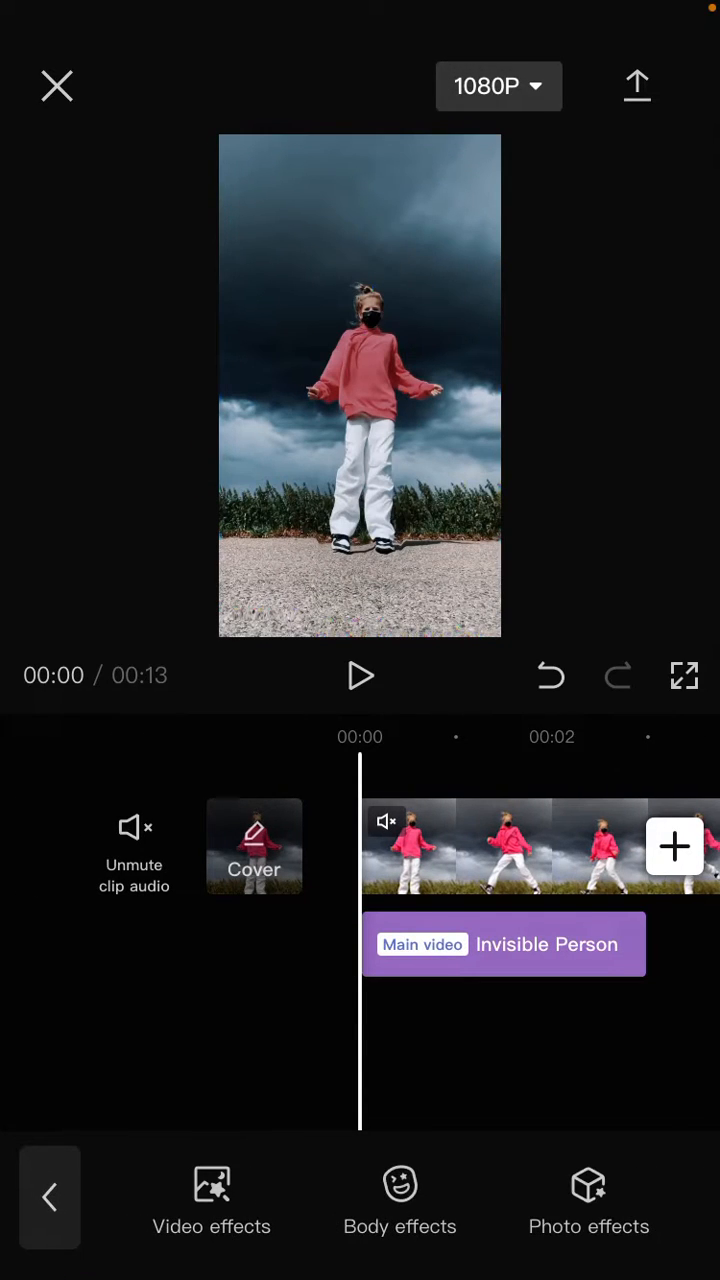
# Select the Invisible Person effect bar and preview playback to near the clip's end.
pyautogui.click(503, 943)
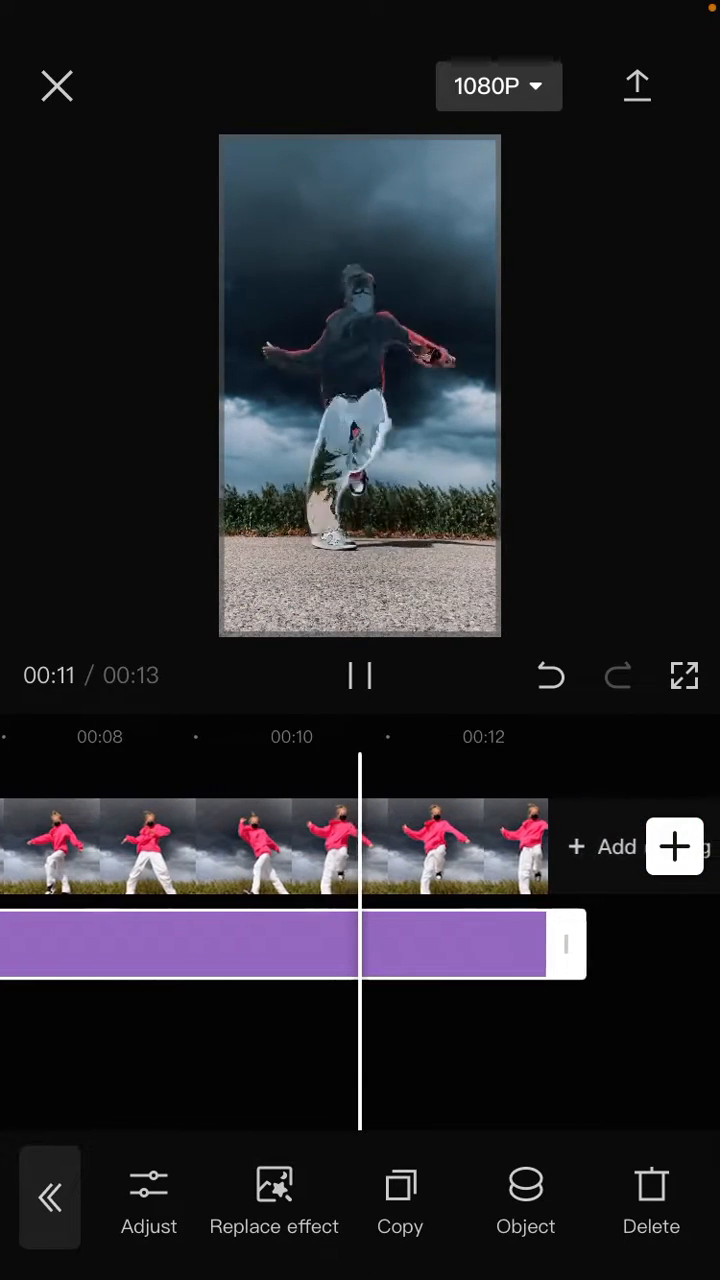
pyautogui.click(360, 676)
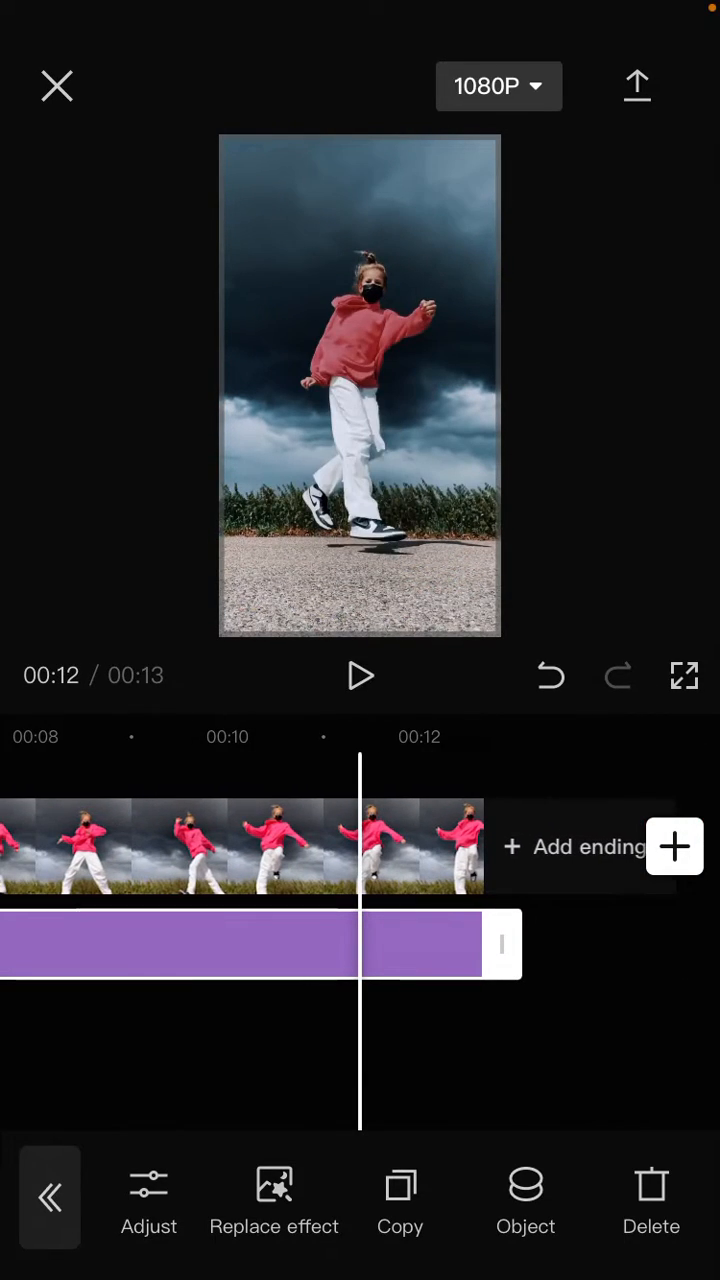